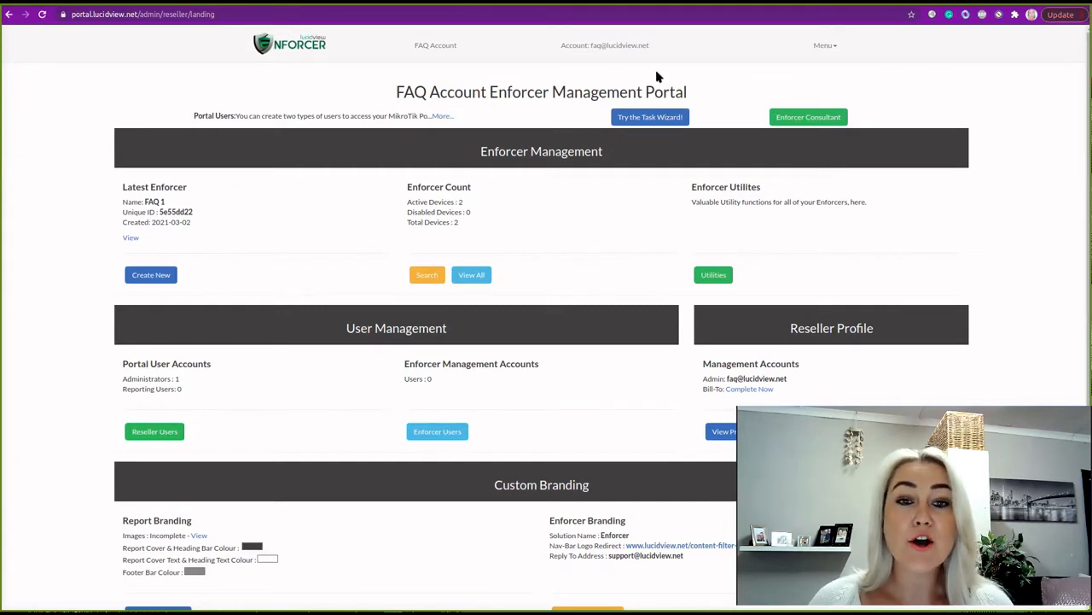
{"action": "mouse_move", "coordinate": [89, 47]}
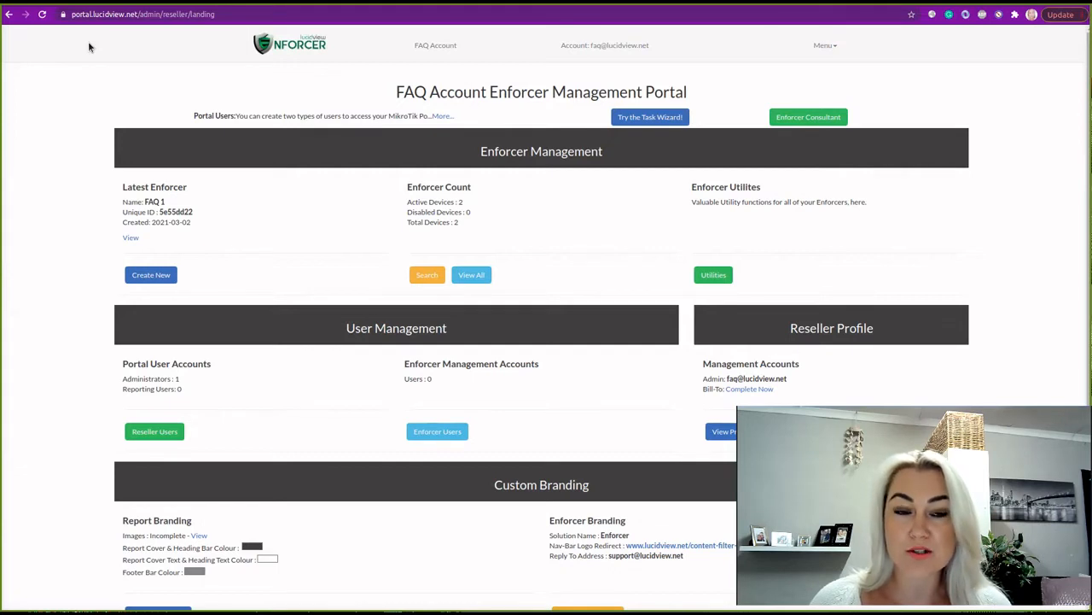
{"action": "mouse_move", "coordinate": [575, 141]}
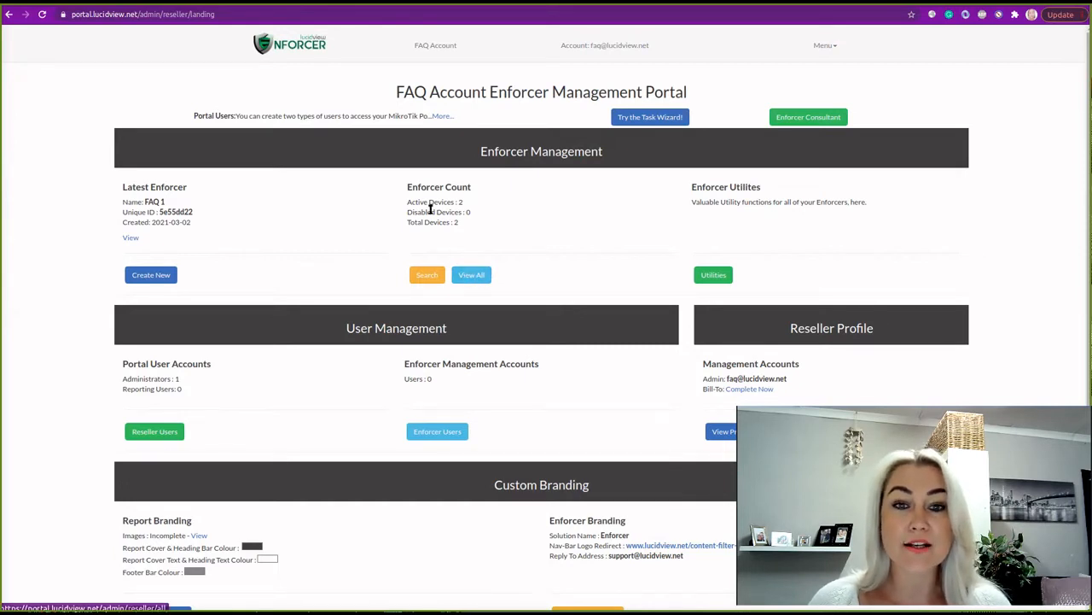
From the all-Enforcers list, log in to the FAQ 1 Enforcer and confirm device 5e55dd22
{"action": "left_click", "coordinate": [470, 274]}
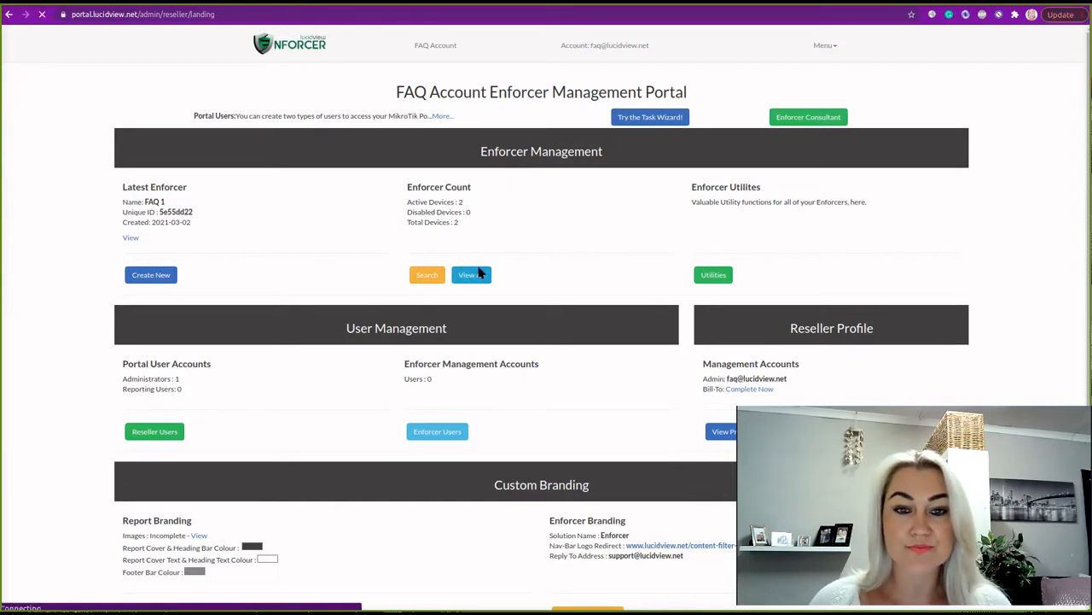
{"action": "left_click", "coordinate": [468, 274]}
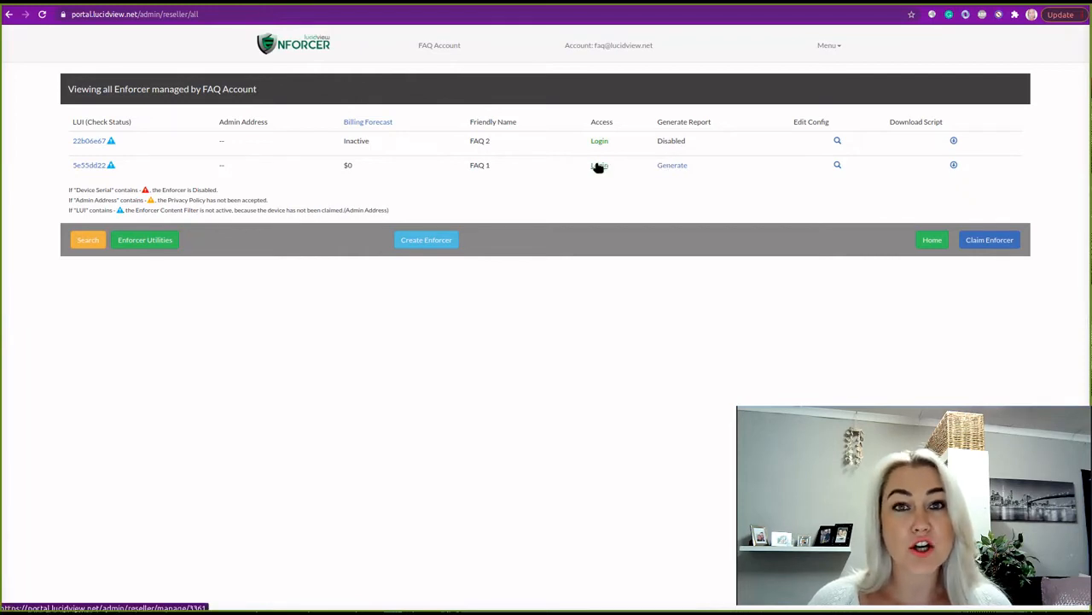
{"action": "left_click", "coordinate": [600, 164]}
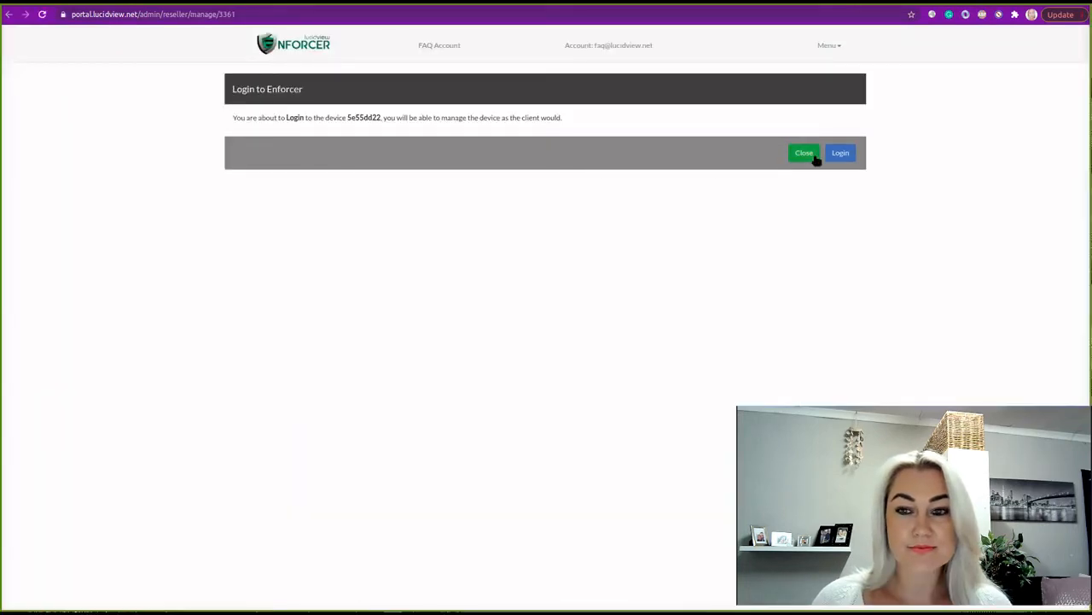
{"action": "left_click", "coordinate": [840, 153]}
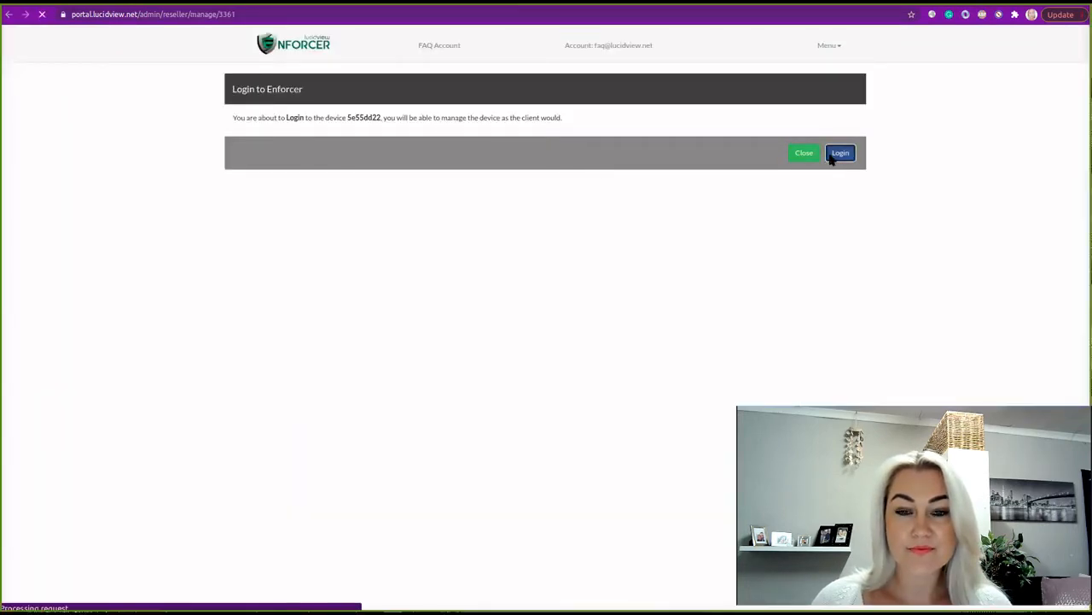
Finish the FAQ 1 login and reach the Generate Reports hub listing three report types
{"action": "left_click", "coordinate": [840, 152]}
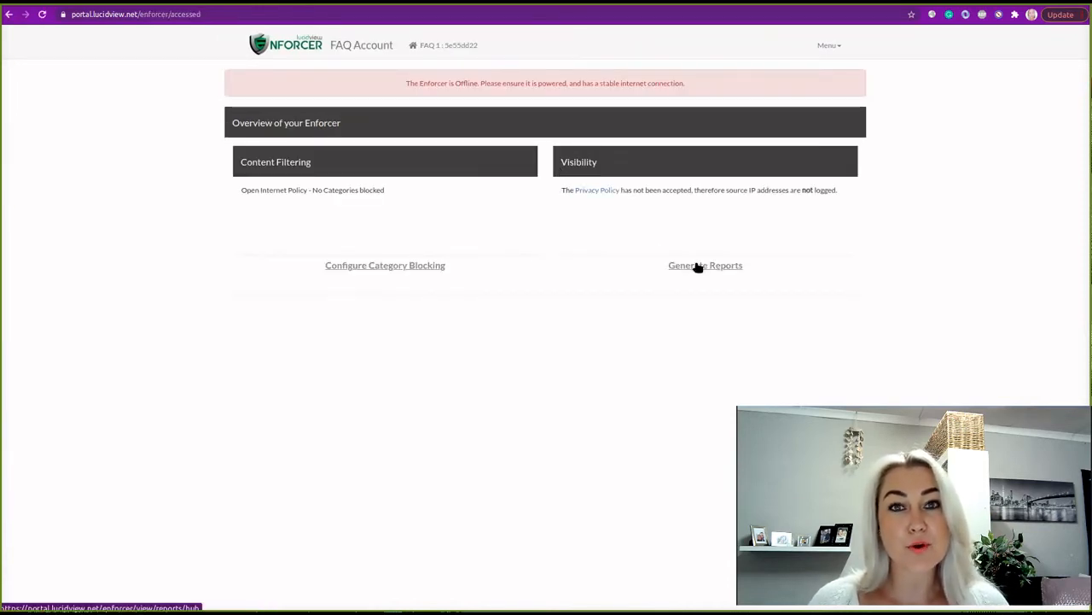
{"action": "left_click", "coordinate": [705, 265]}
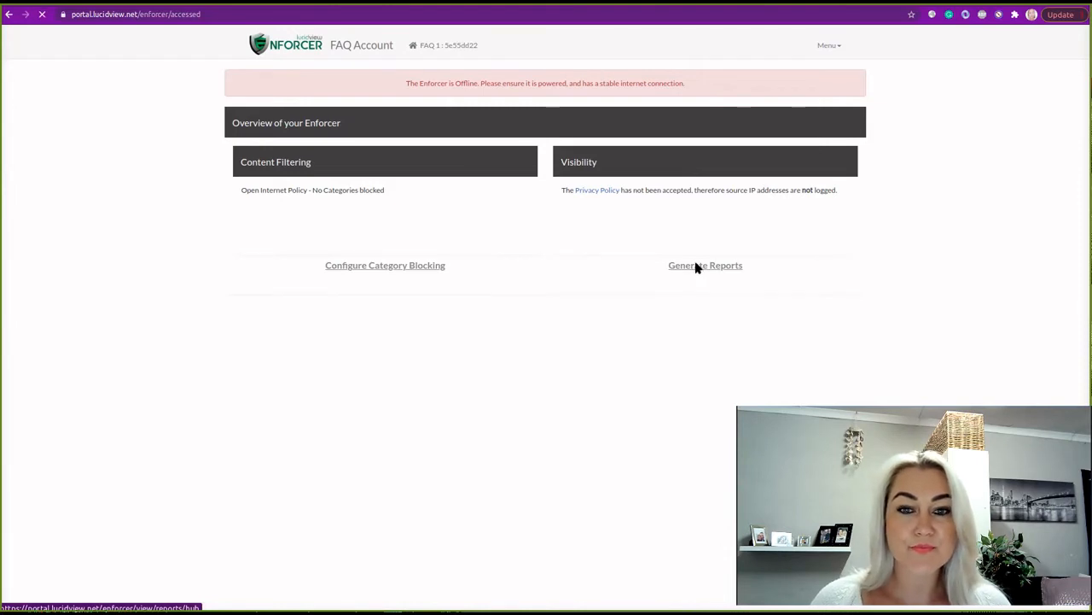
{"action": "left_click", "coordinate": [705, 265]}
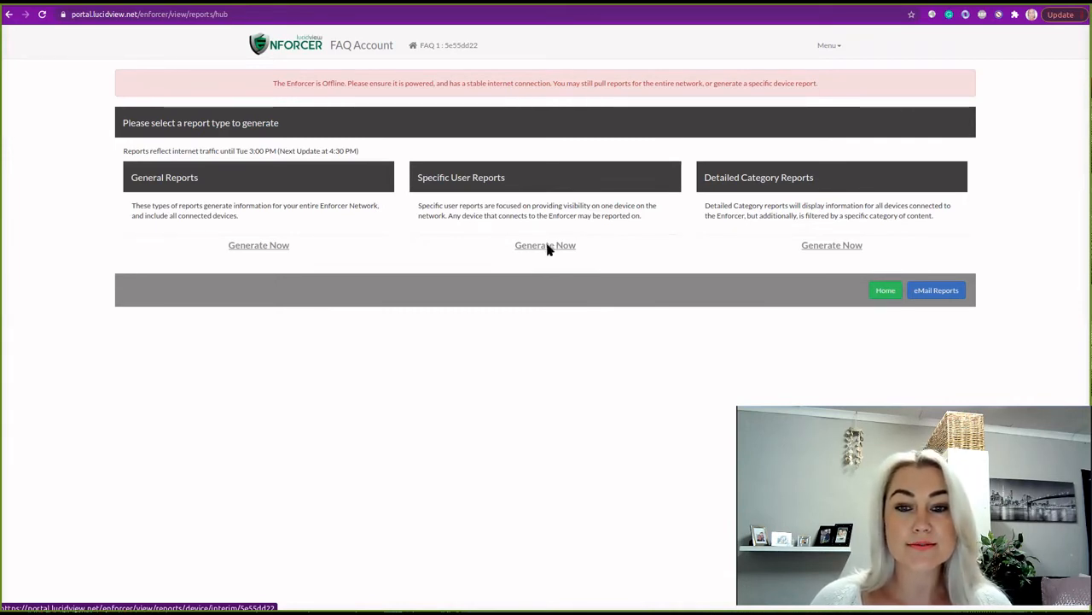
Start a Specific User Report and accept the Internal IP logging terms to reach the DHCP Lease list
{"action": "left_click", "coordinate": [545, 245]}
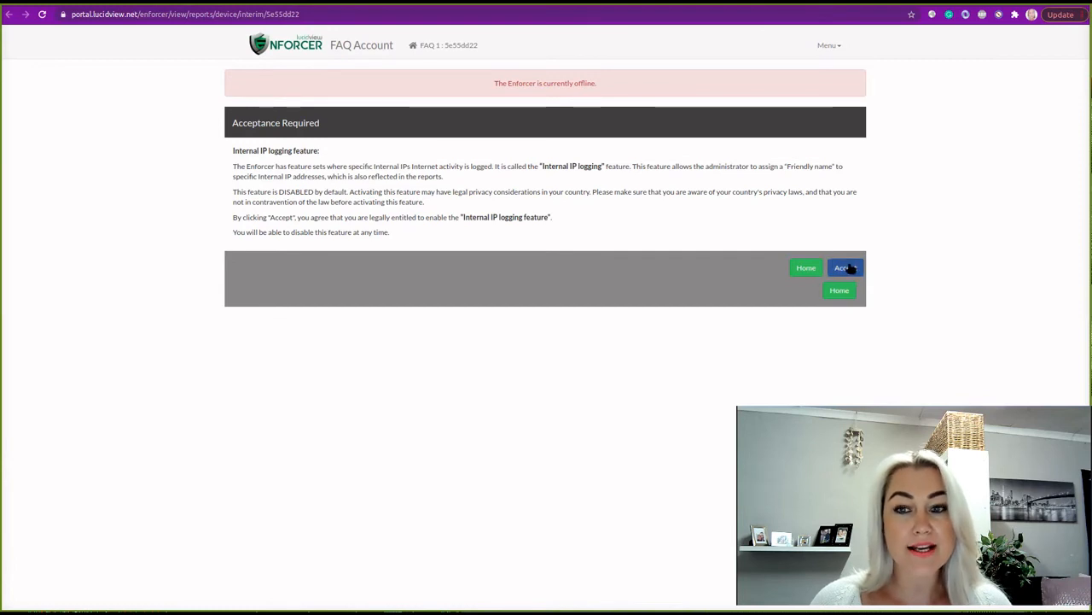
{"action": "left_click", "coordinate": [845, 267]}
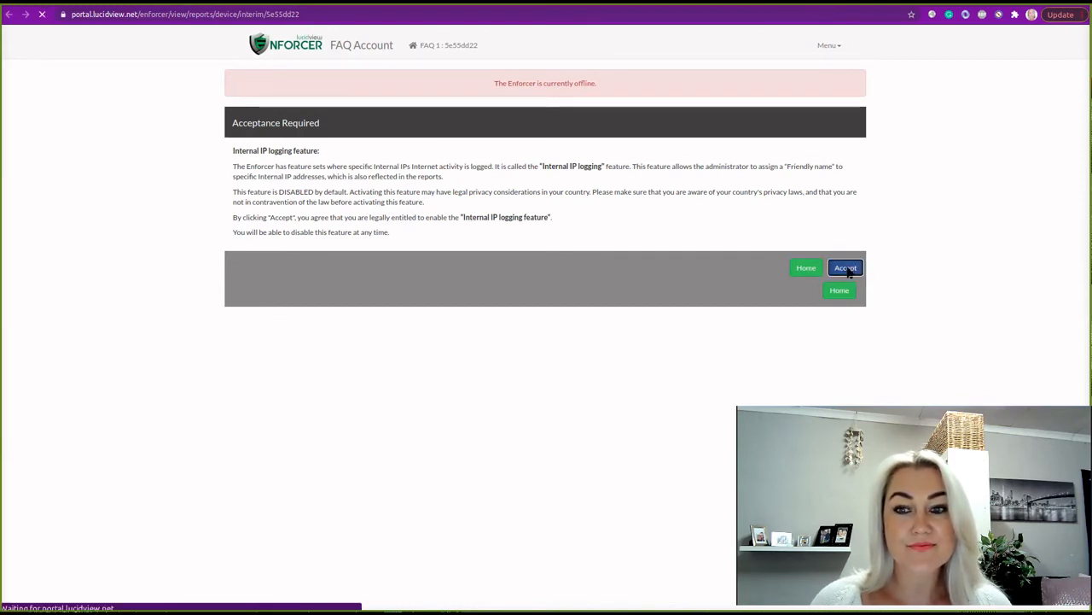
{"action": "left_click", "coordinate": [845, 267]}
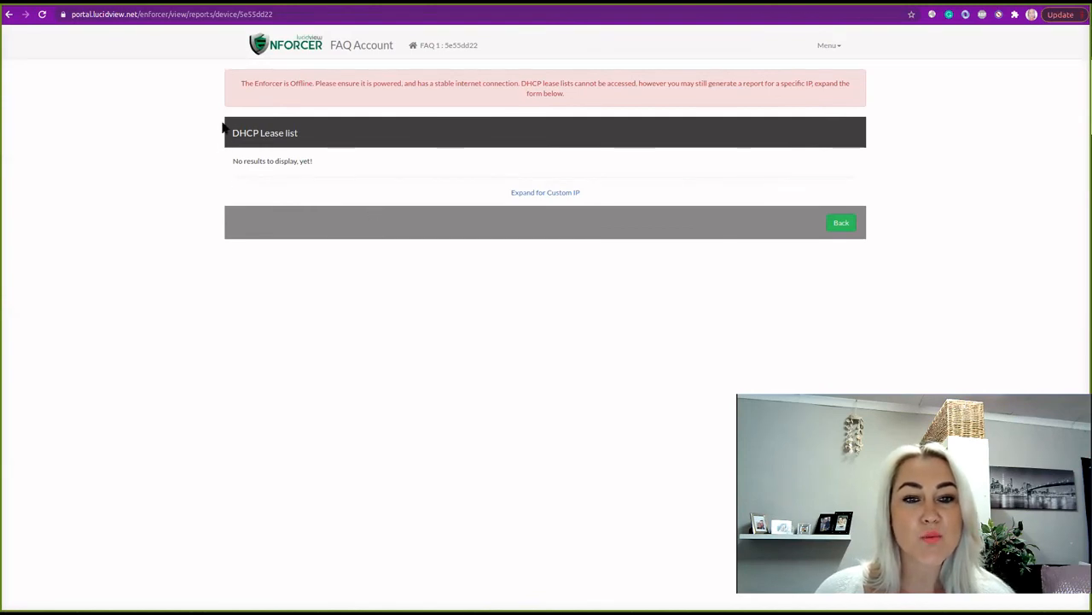
{"action": "mouse_move", "coordinate": [283, 115]}
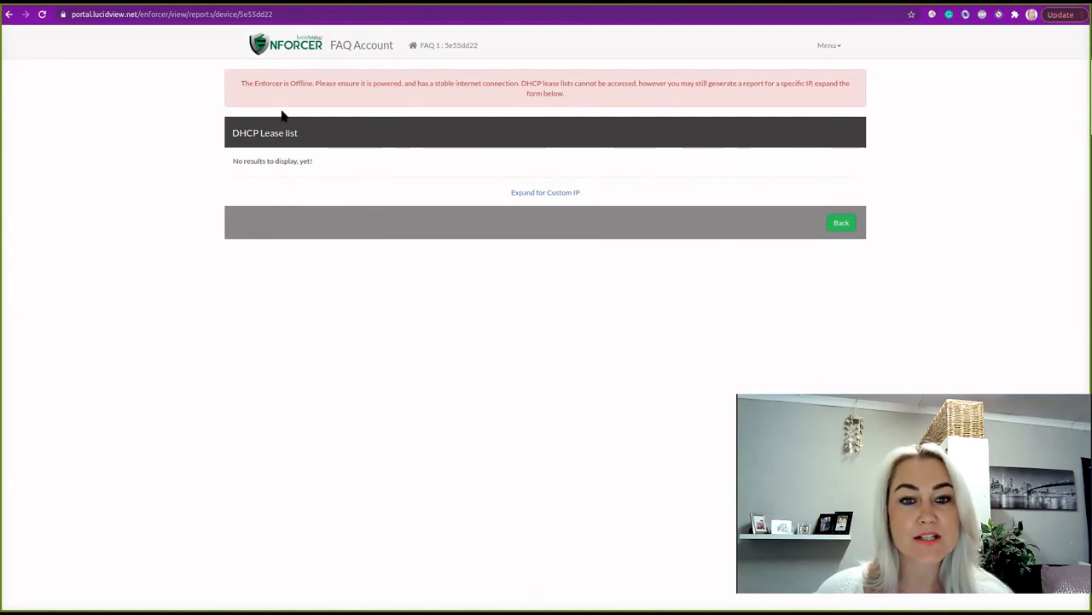